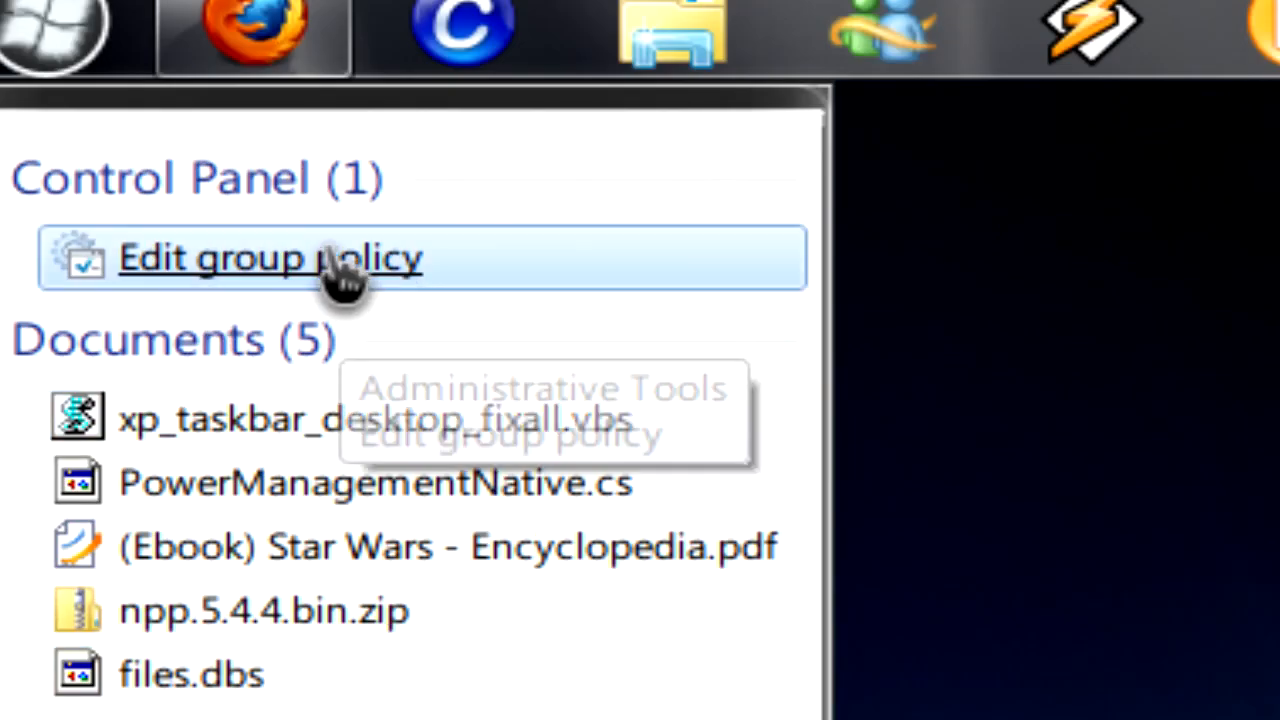
Step: Launch Edit group policy from the Start menu search results
left_click(270, 258)
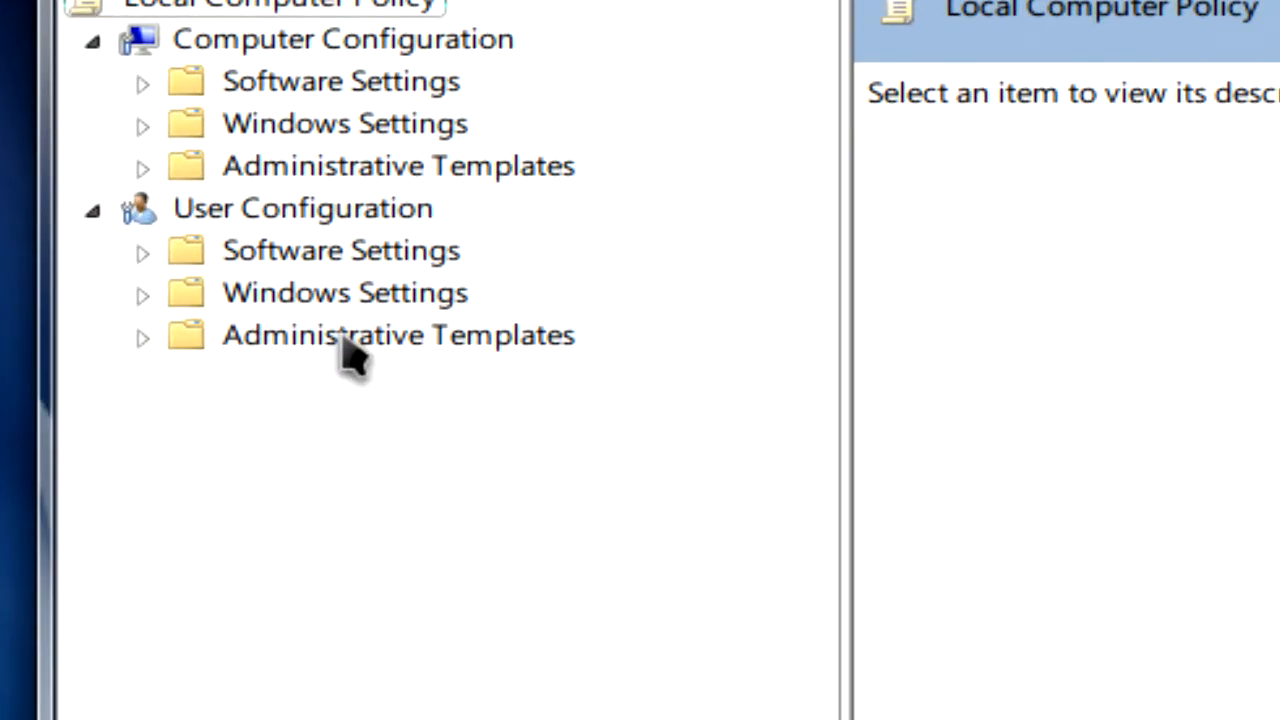
Step: Expand User Configuration's Administrative Templates and show the Start Menu and Taskbar policies
left_click(395, 335)
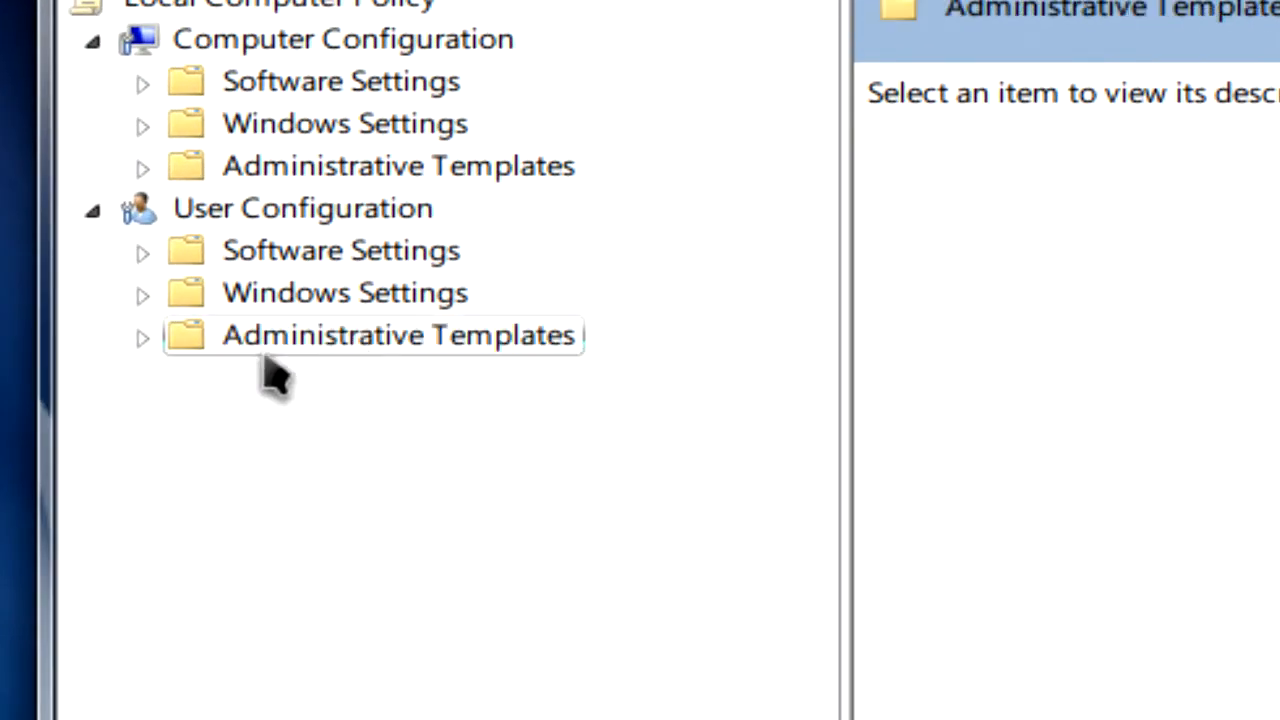
left_click(143, 335)
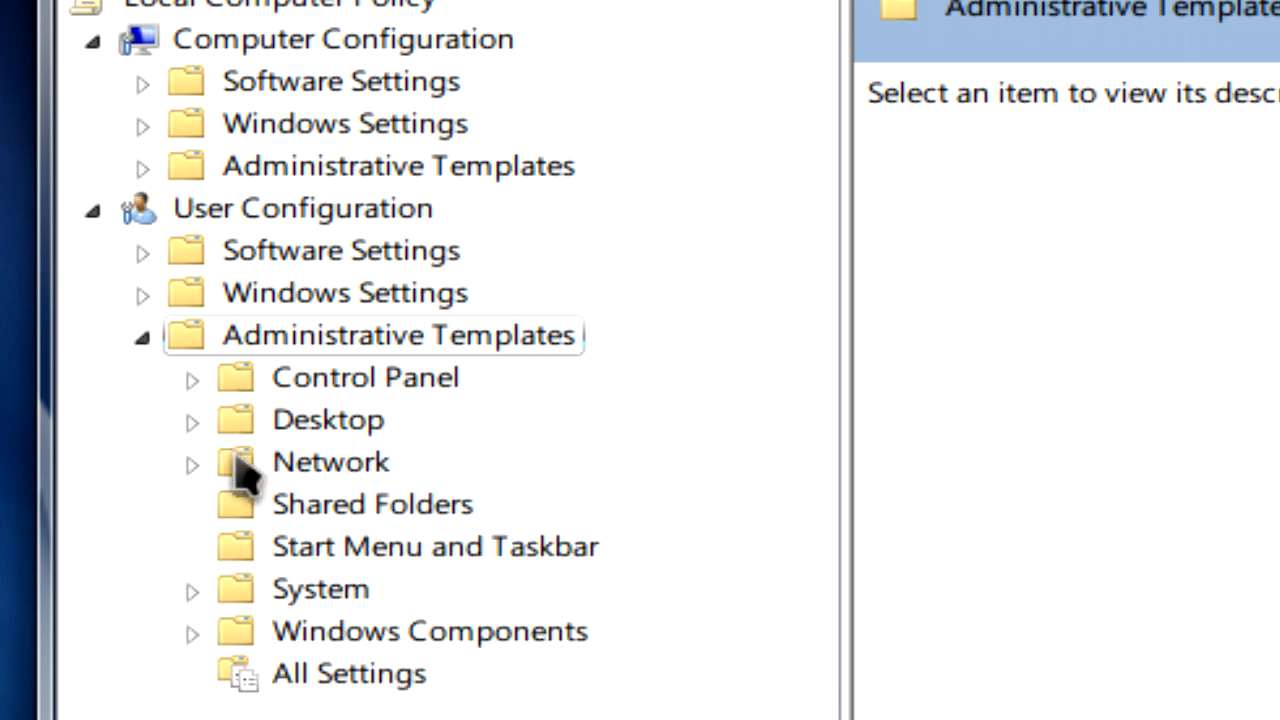
mouse_move(360, 562)
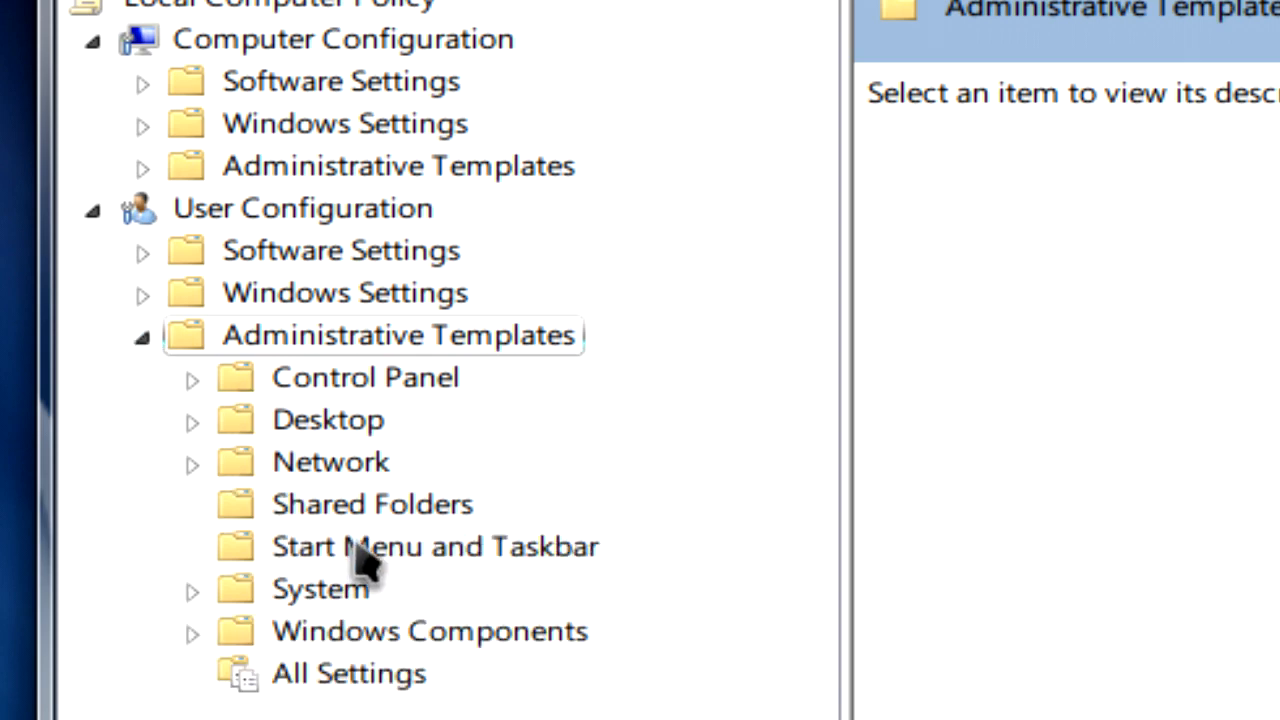
left_click(433, 546)
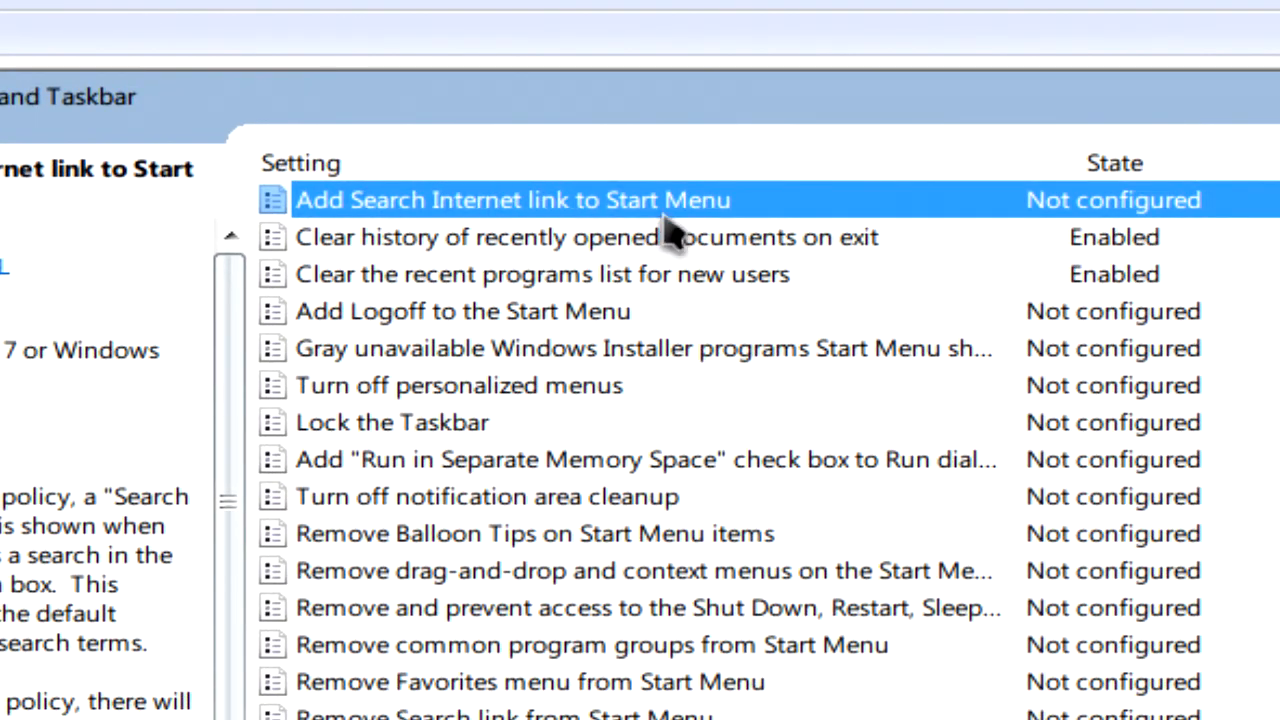
mouse_move(500, 215)
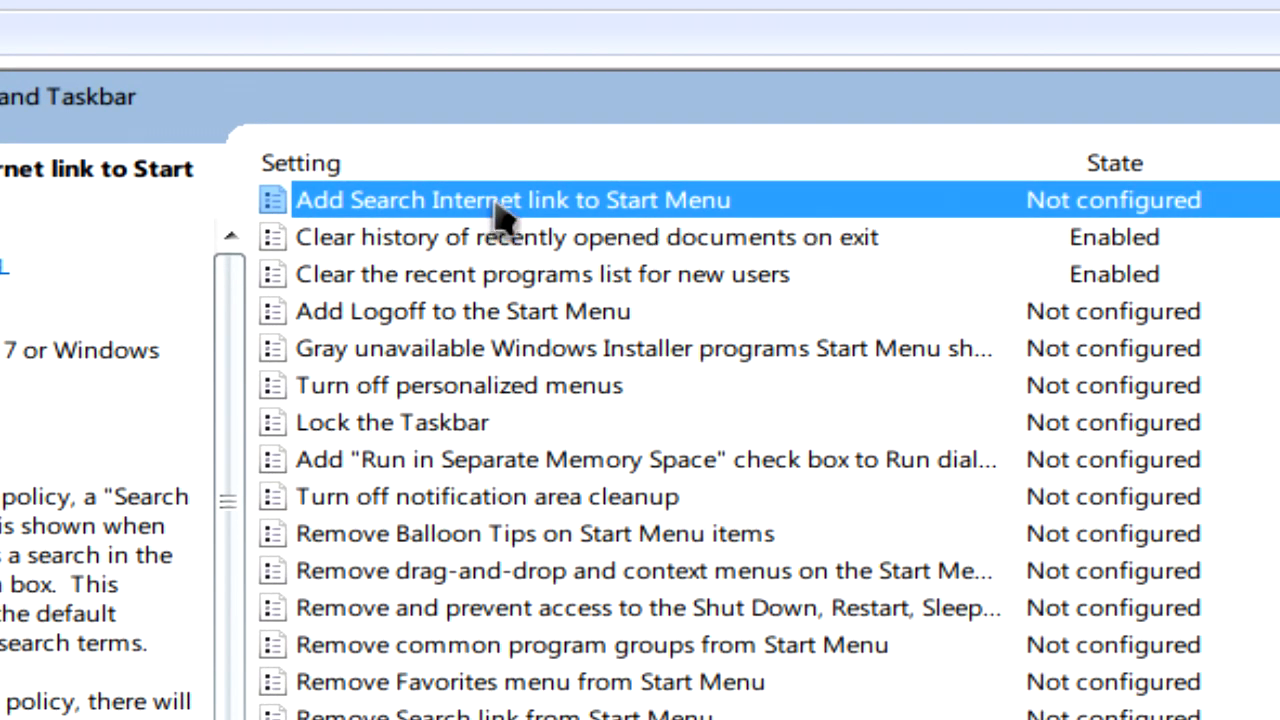
Step: Set 'Add Search Internet link to Start Menu' to Enabled and confirm
right_click(500, 200)
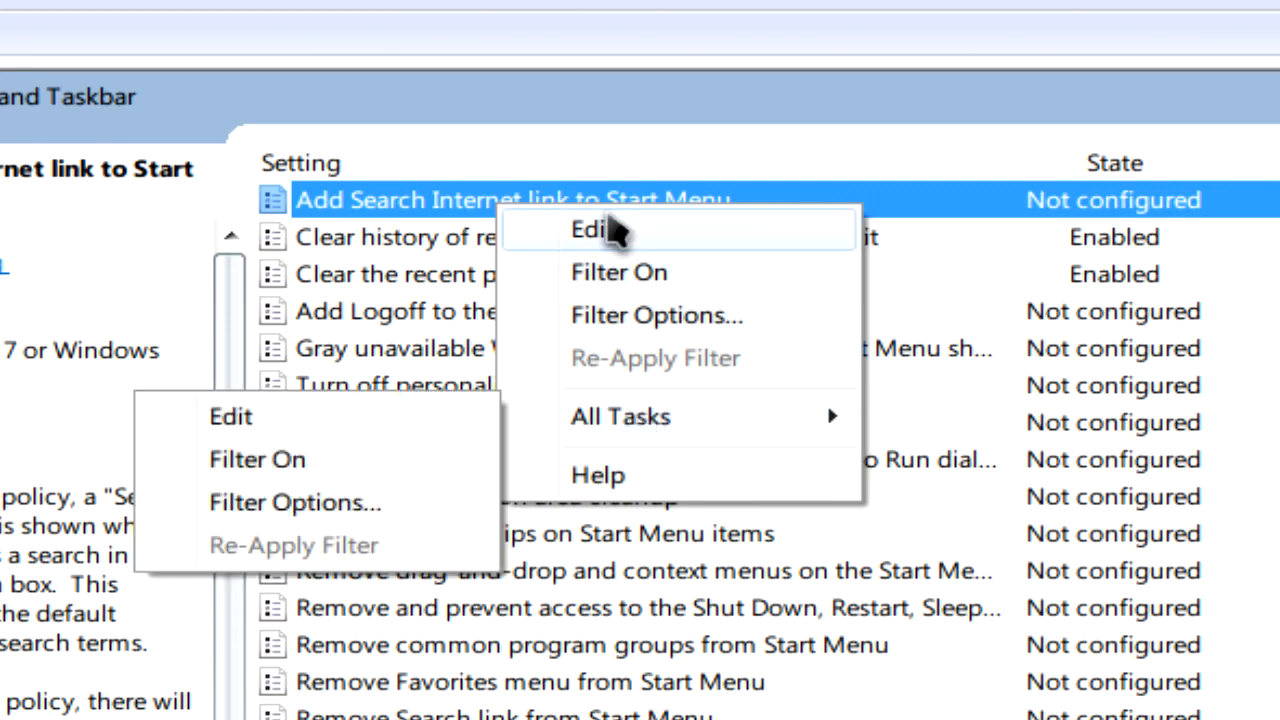
left_click(596, 230)
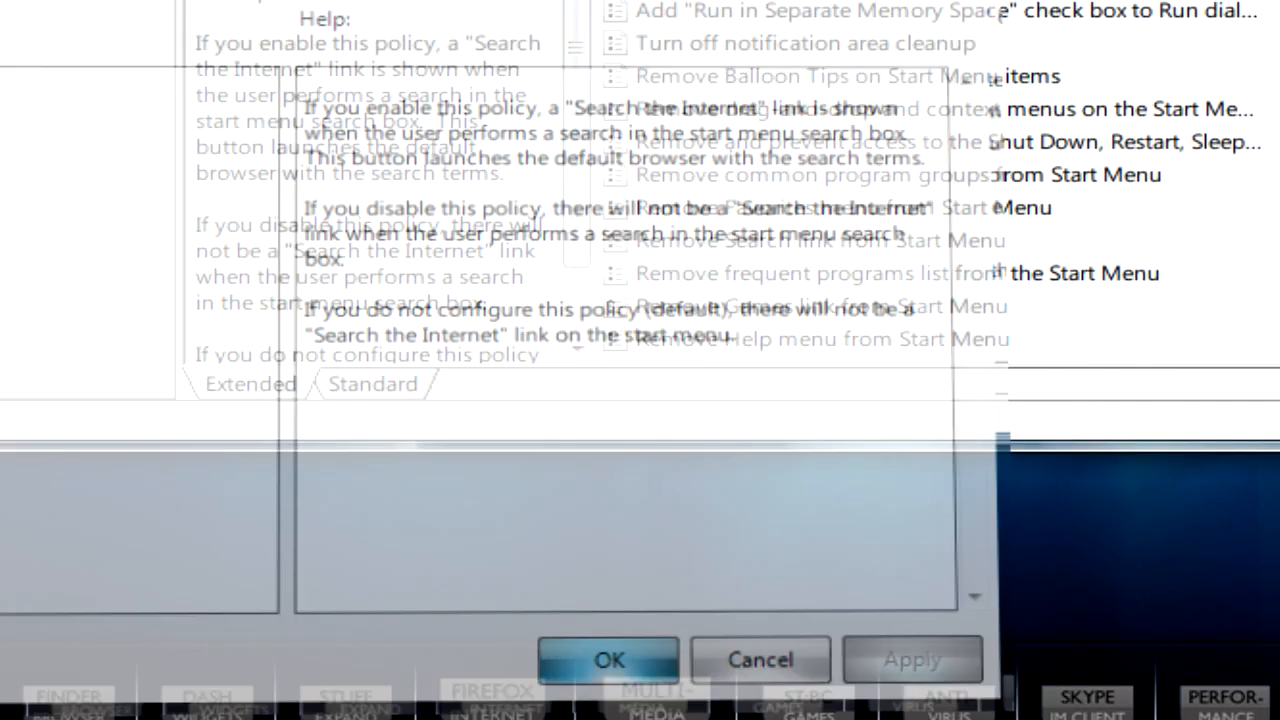
left_click(614, 659)
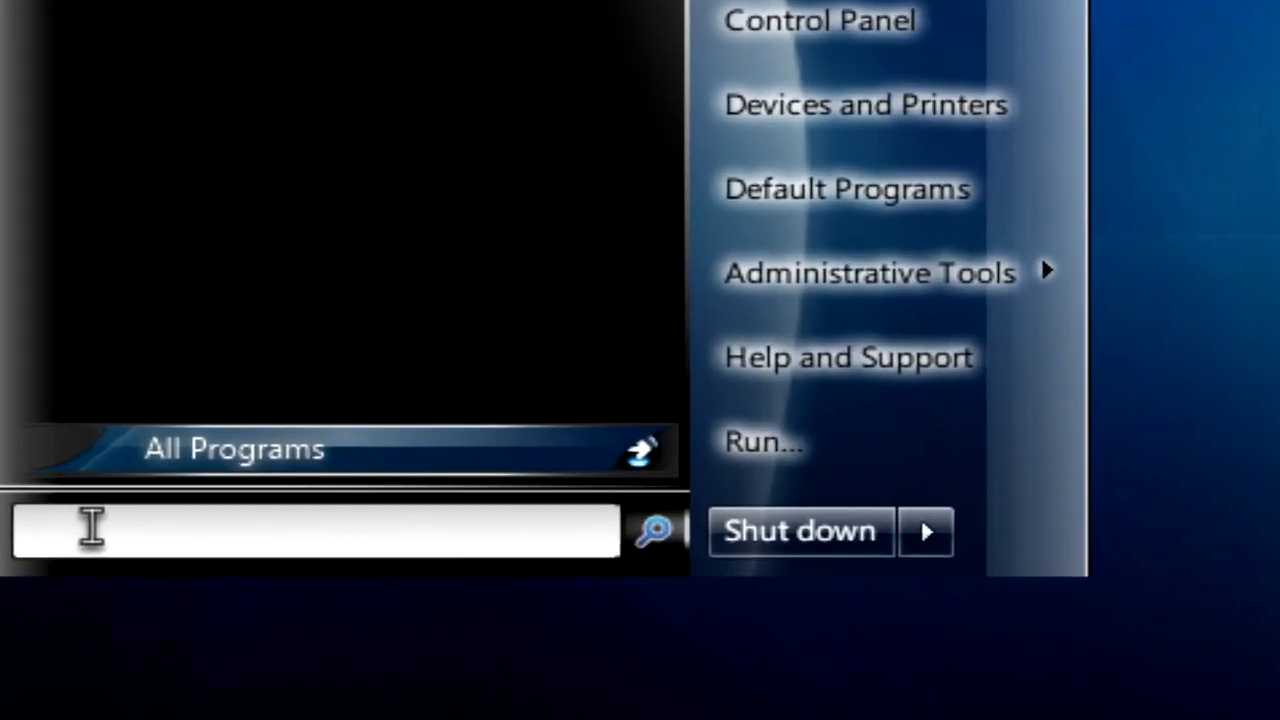
Step: Search the Internet for 'terminator theme' from the Start menu search box
type("terminator theme")
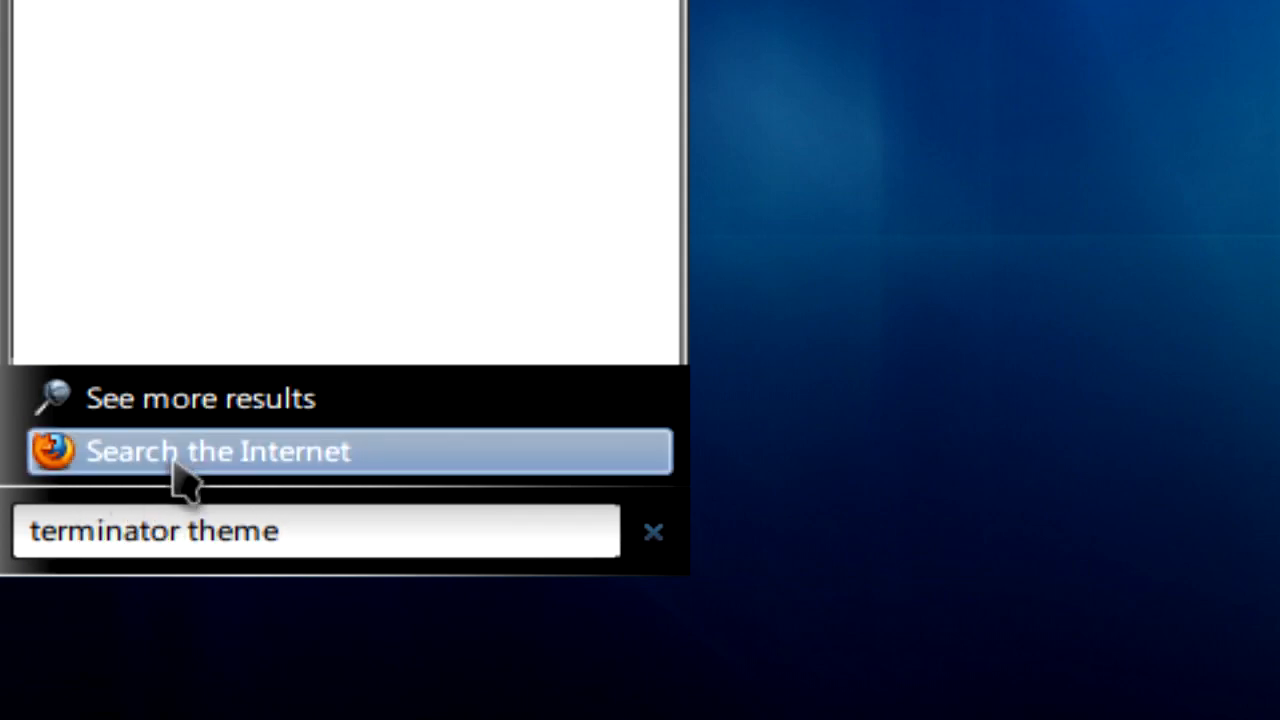
left_click(215, 452)
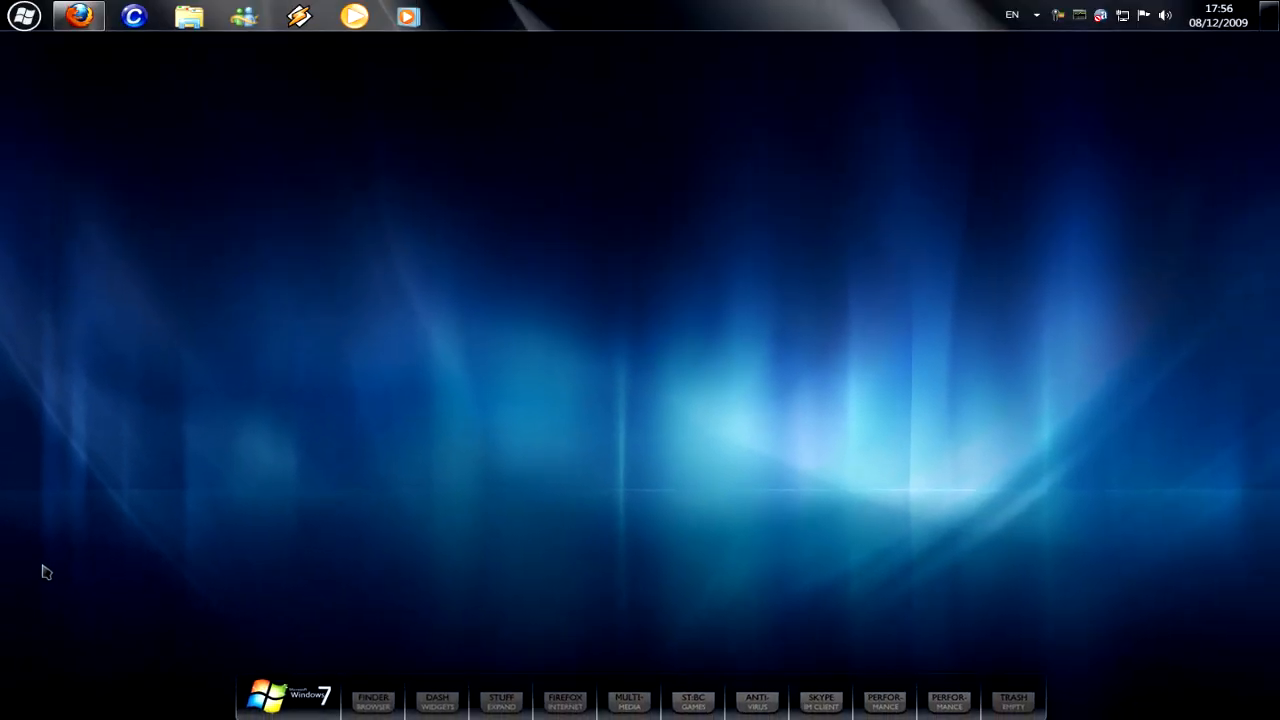
Step: Scroll through the Google 'terminator theme' results in Firefox to the bottom
left_click(74, 20)
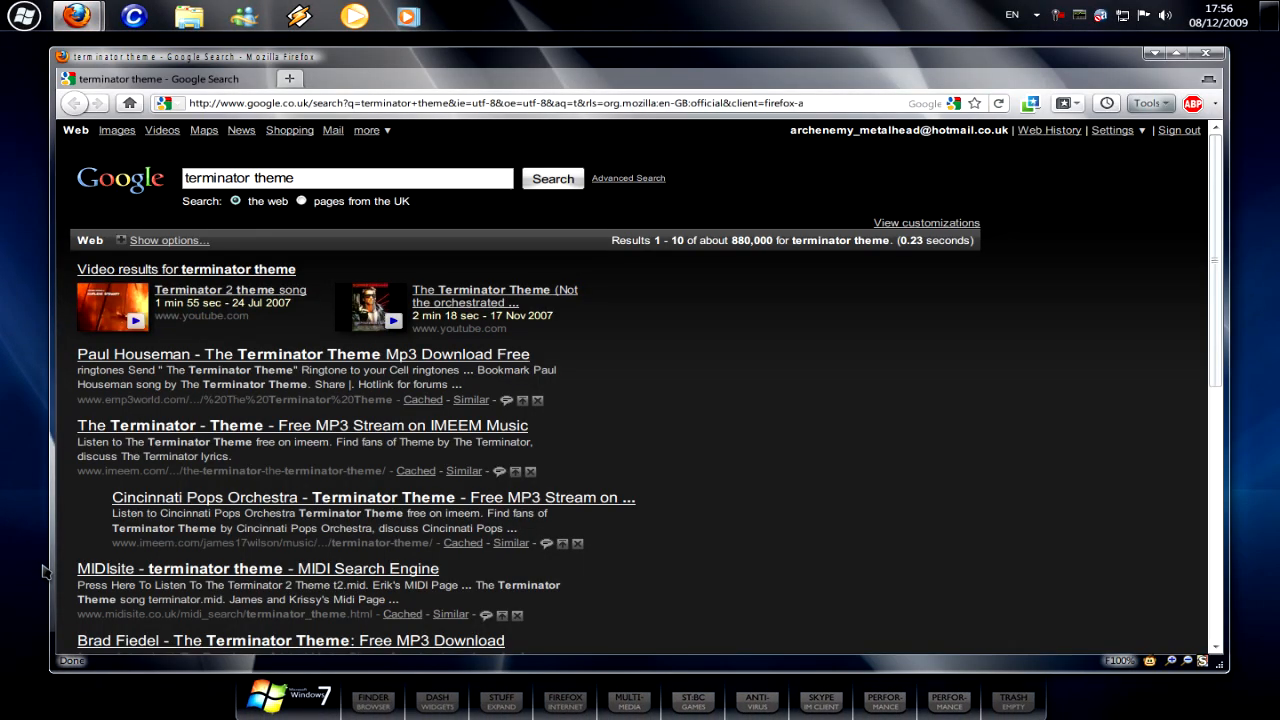
scroll("down", 3)
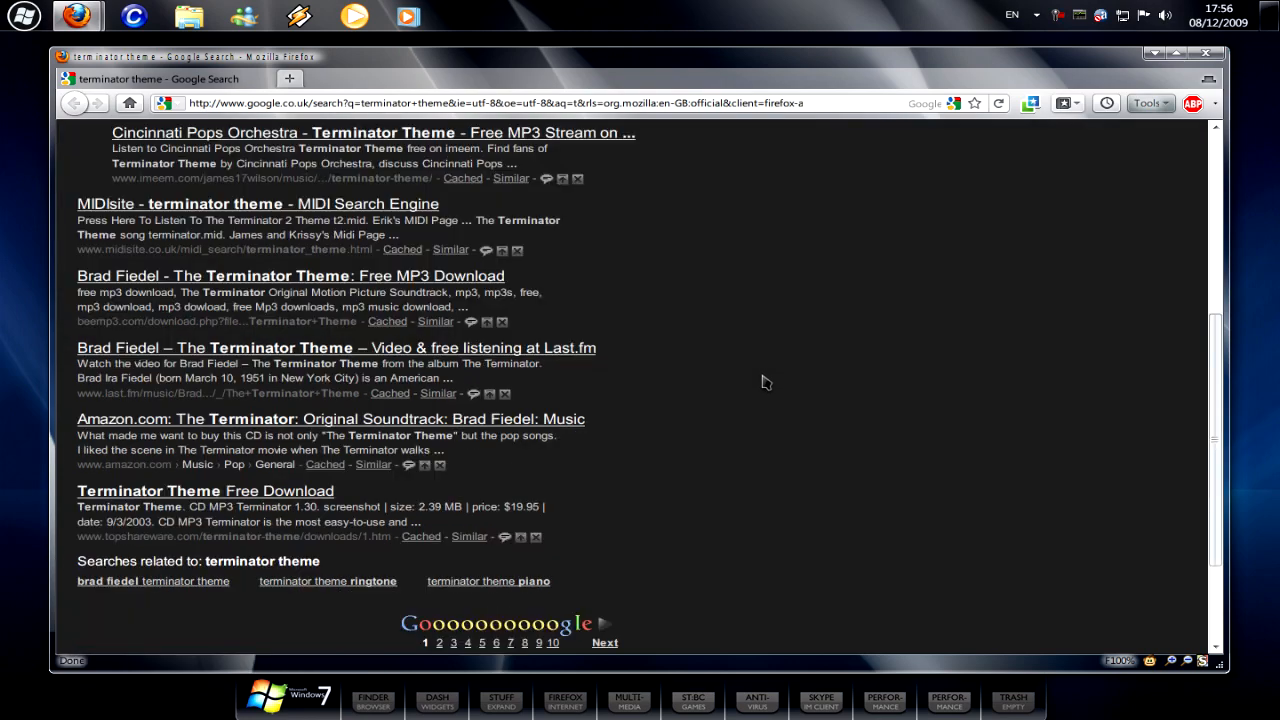
scroll("down", 3)
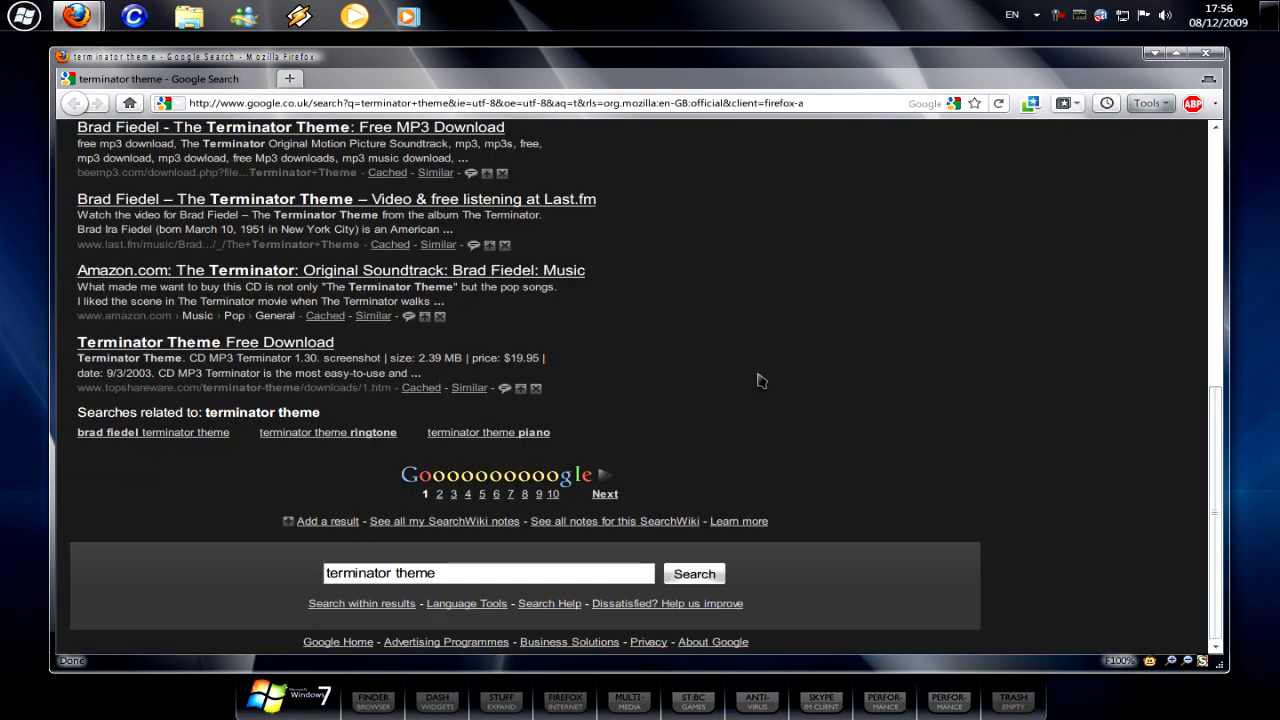